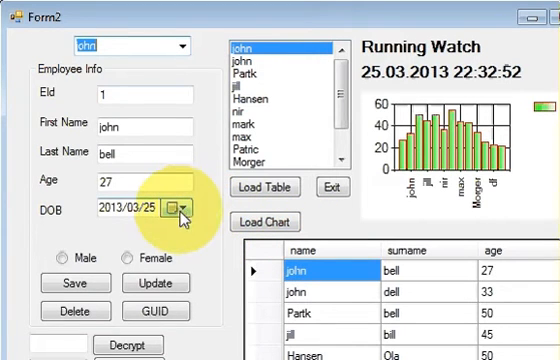
click(176, 210)
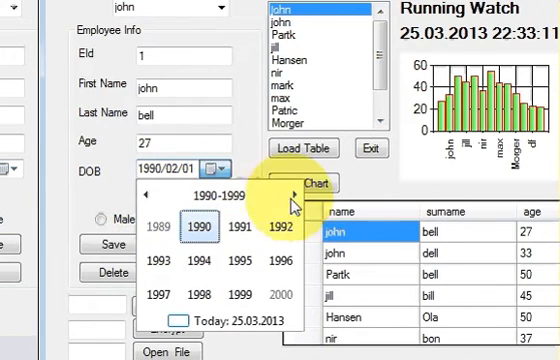
click(292, 192)
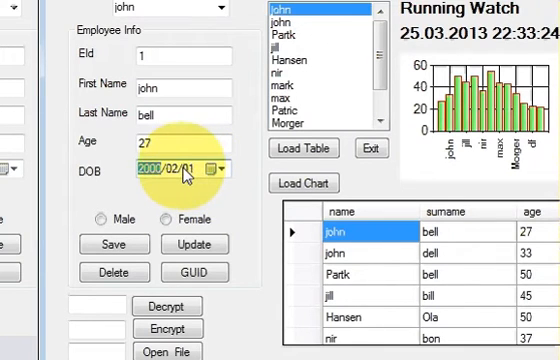
click(198, 172)
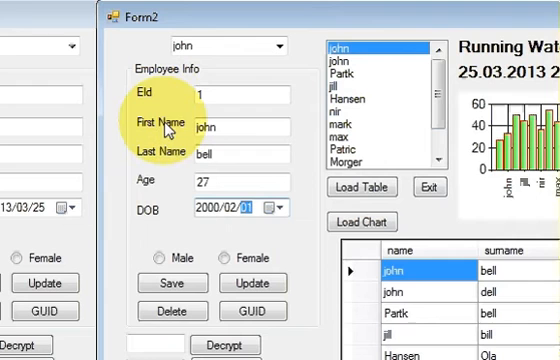
mouse_move(176, 180)
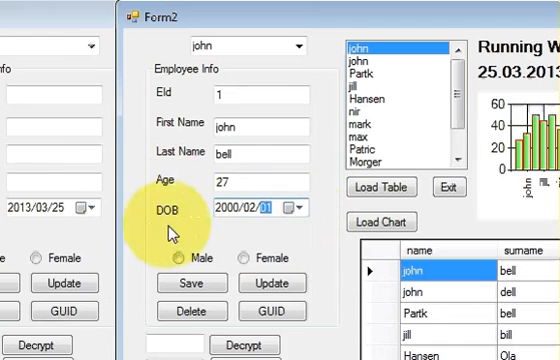
mouse_move(290, 232)
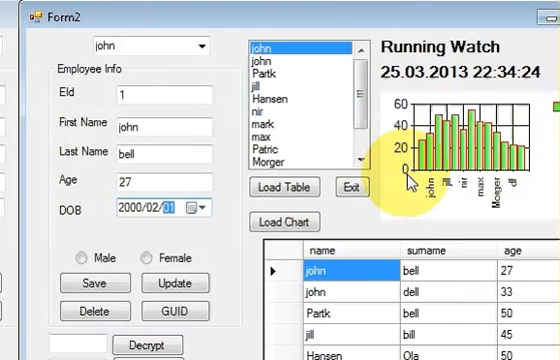
Step: Exit the running form, then drop a second DateTimePicker below DOB on Form2
click(352, 188)
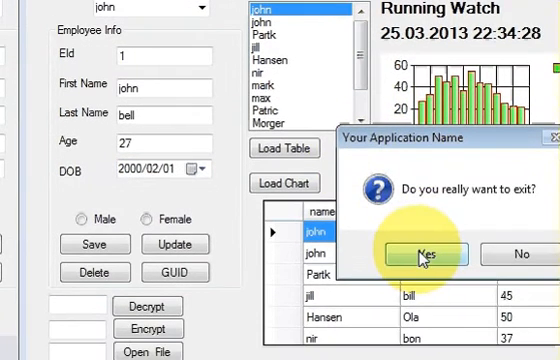
click(426, 252)
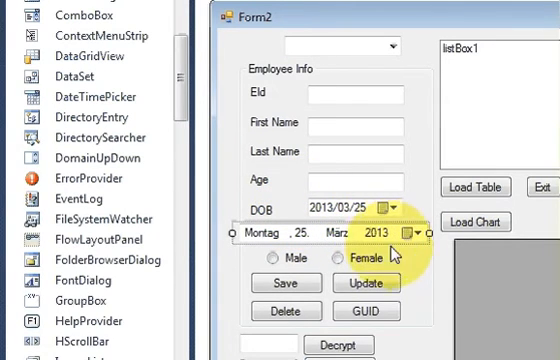
click(362, 222)
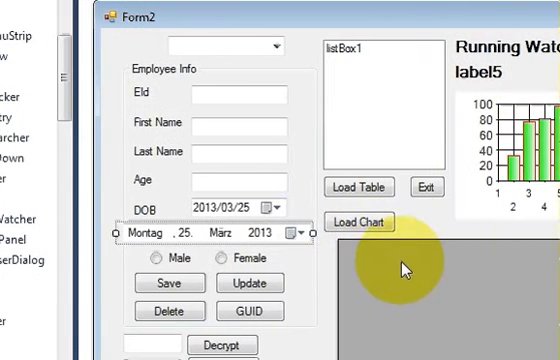
mouse_move(340, 276)
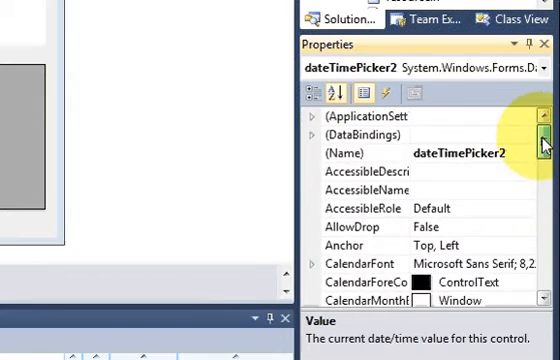
Step: Enter dd-MM-yyyy as dateTimePicker2's CustomFormat property
scroll(down, 3)
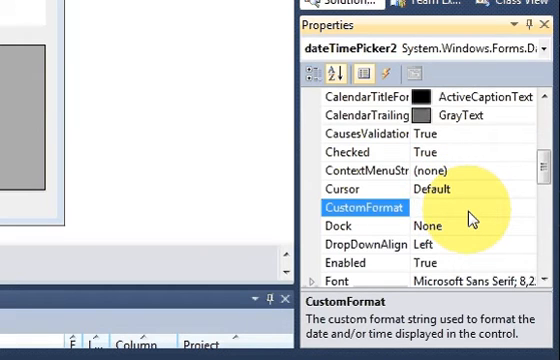
text(d)
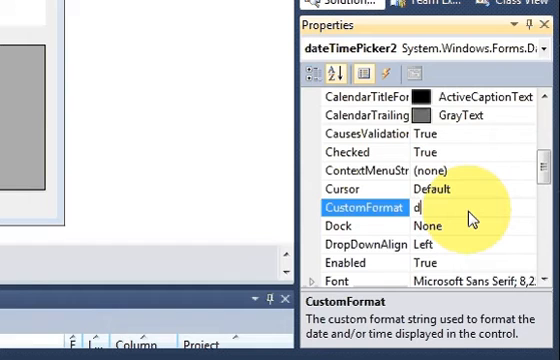
text(d-)
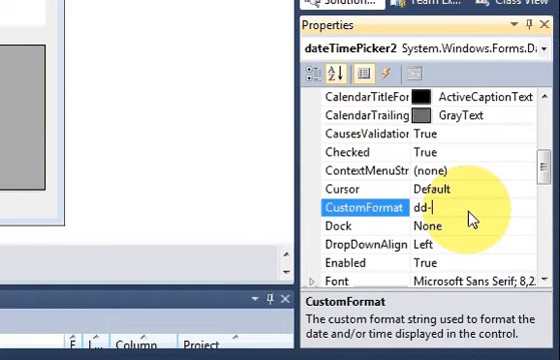
text(MM)
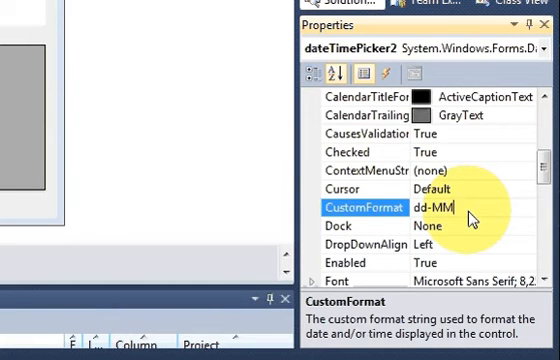
text(-yyyy)
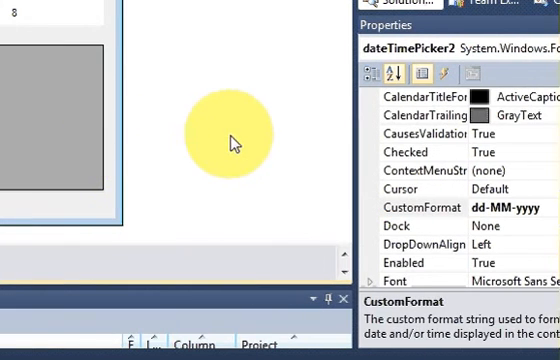
Step: Scroll the Properties window toward dateTimePicker2's Format setting
scroll(down, 3)
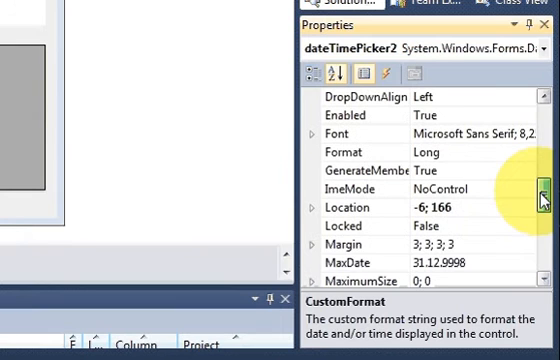
mouse_move(336, 156)
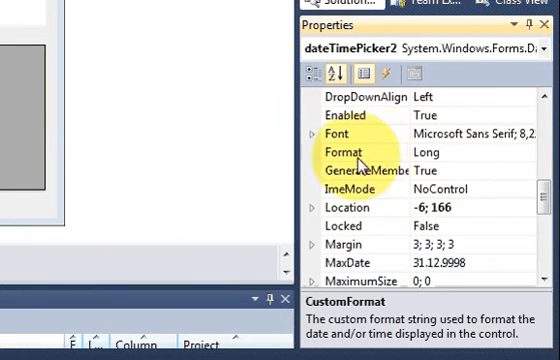
mouse_move(378, 156)
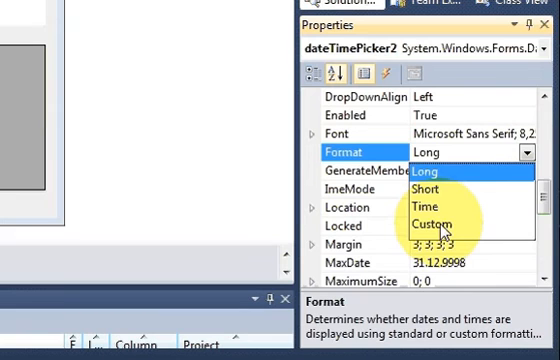
mouse_move(452, 224)
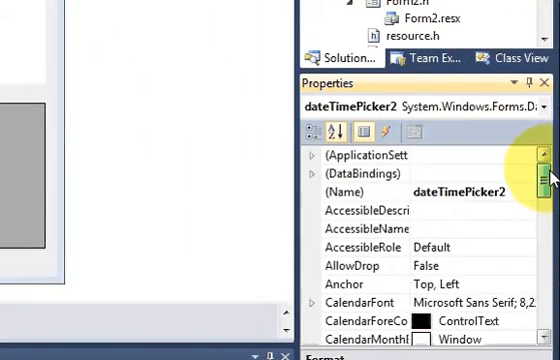
Step: Replace dateTimePicker2's CustomFormat with yyyy/MM/dd
scroll(down, 3)
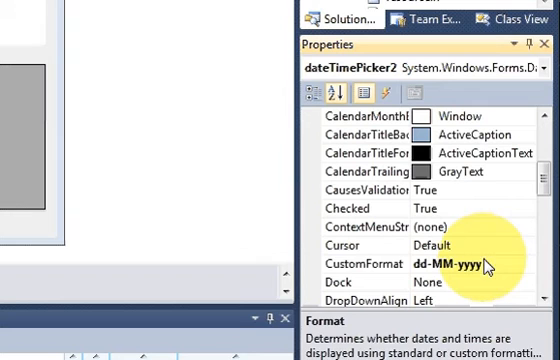
click(360, 264)
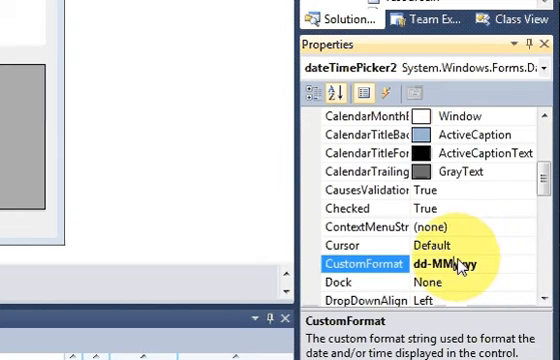
text(yyyy/)
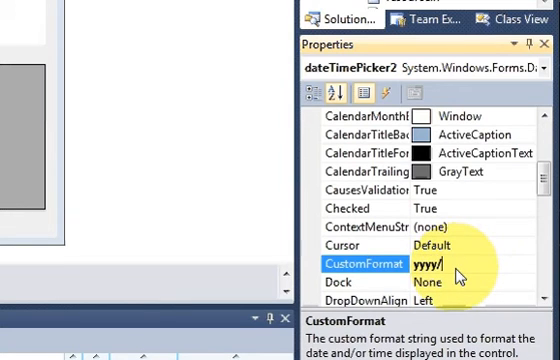
text(MM)
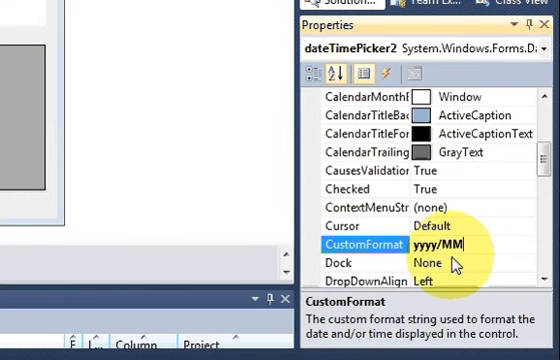
text(/d)
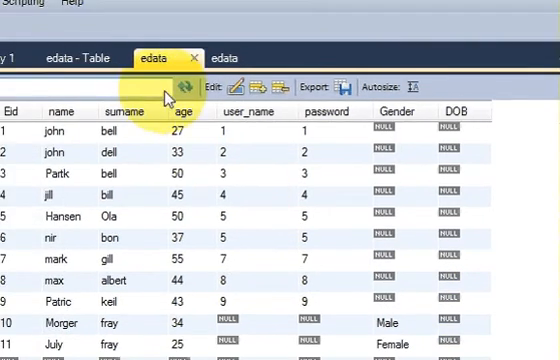
Step: Show the edata table rows and check the latest record's DOB column
scroll(down, 3)
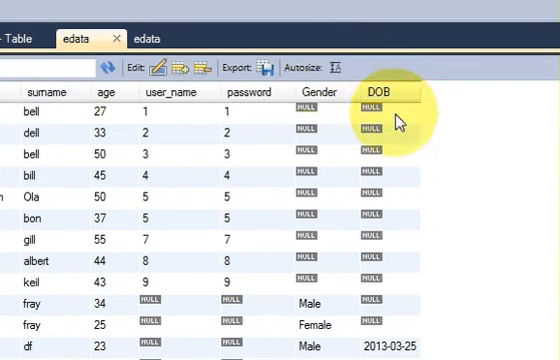
click(384, 92)
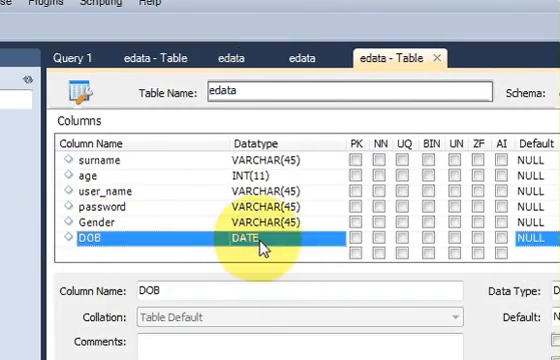
mouse_move(248, 242)
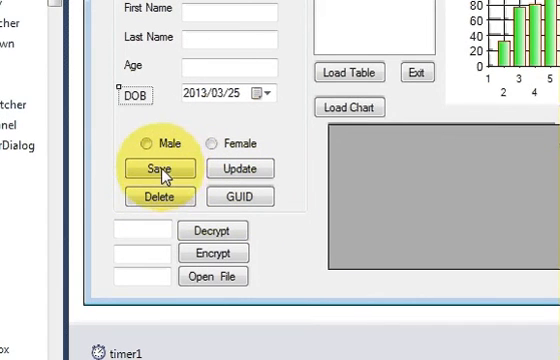
Step: Open the Save button's click handler code from the form designer
click(160, 168)
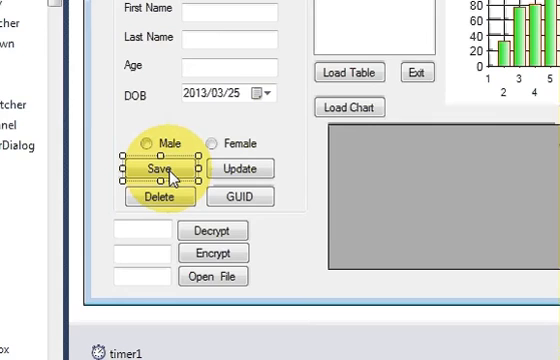
double_click(156, 168)
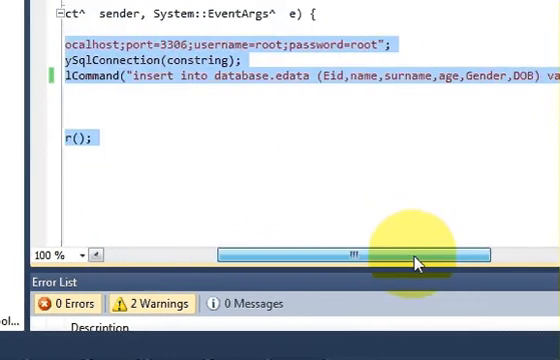
scroll(right, 3)
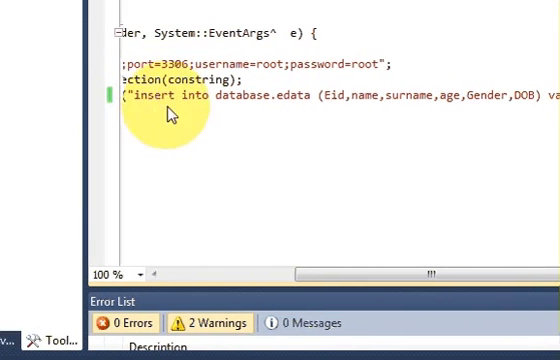
scroll(left, 3)
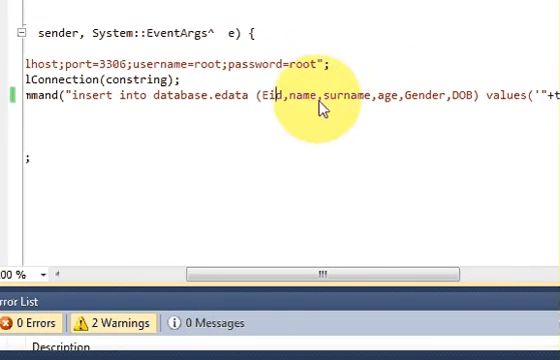
Step: Add DOB to the INSERT columns with this->dateTimePicker1->Text as its value
double_click(296, 96)
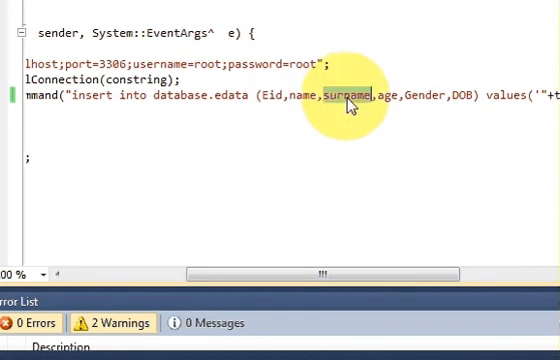
double_click(432, 96)
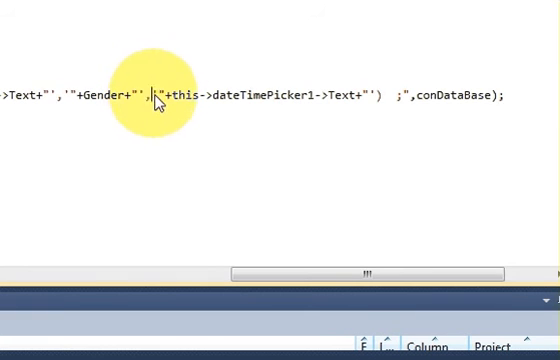
drag(150, 94, 378, 94)
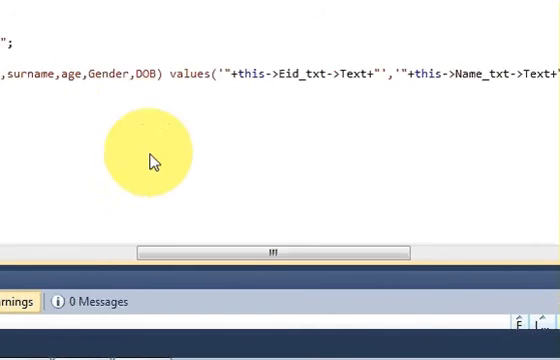
drag(270, 252, 410, 248)
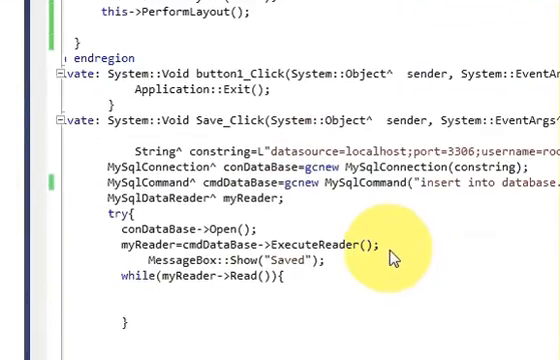
Step: Review the edata rows, then log in to the running app to reach Form2
scroll(down, 3)
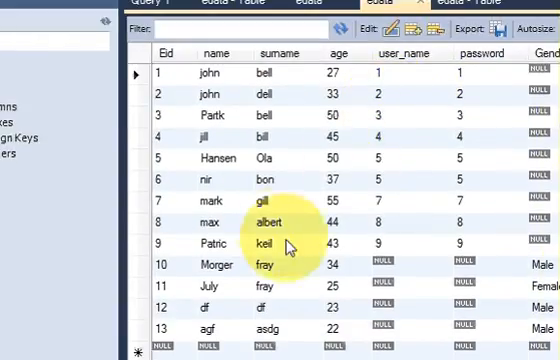
scroll(down, 3)
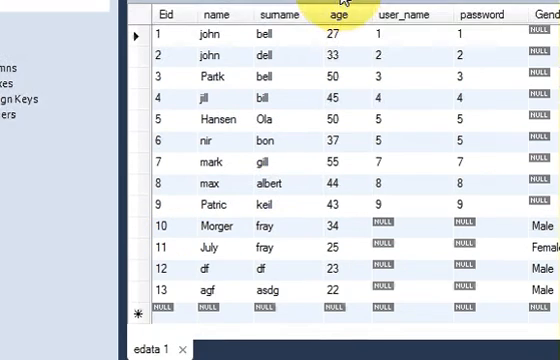
scroll(down, 3)
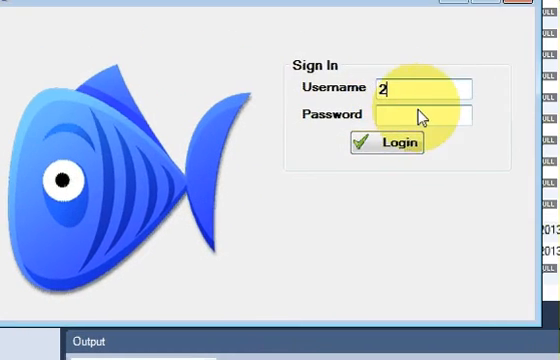
click(384, 144)
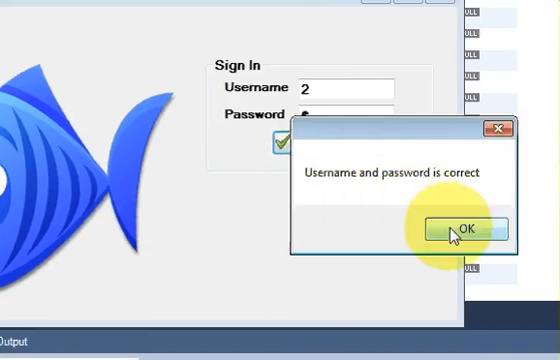
click(468, 228)
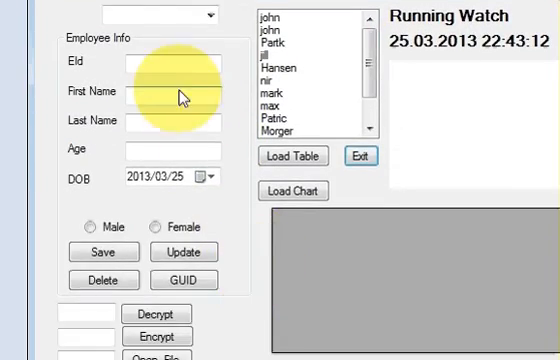
Step: Fill Eid 14, first name boss, last name king, age 21
text(14)
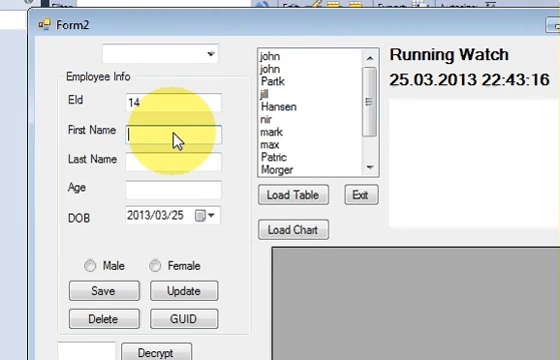
text(b)
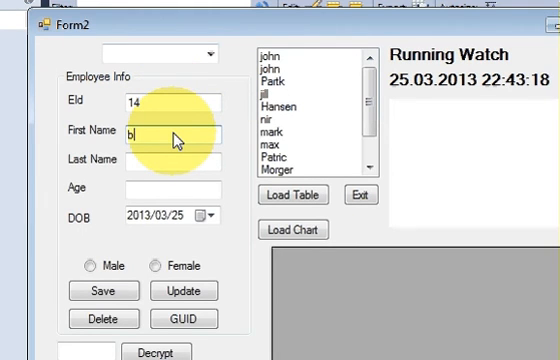
text(oss)
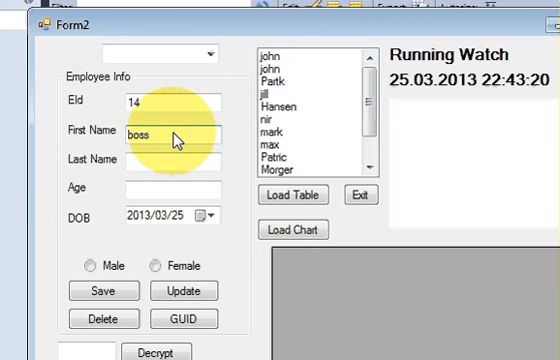
text(king)
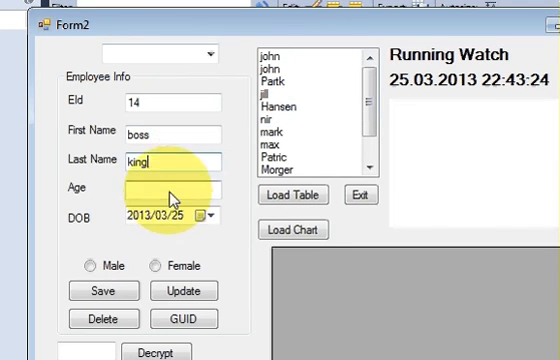
text(21)
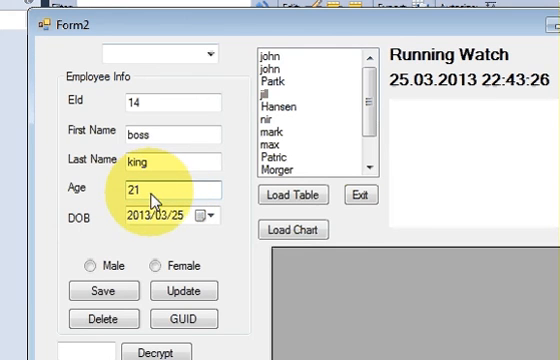
Step: Pick 1971/05/06 as the date of birth and save the new employee record
click(204, 214)
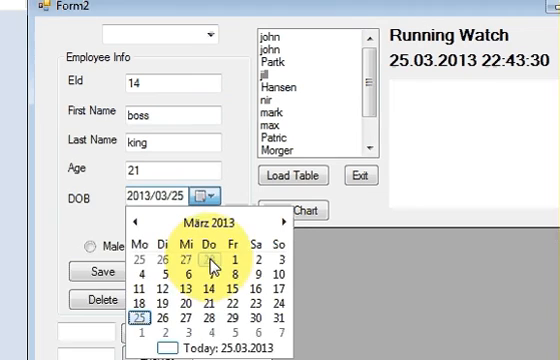
click(210, 218)
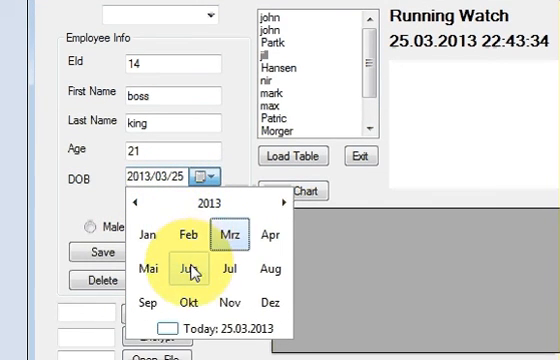
click(208, 204)
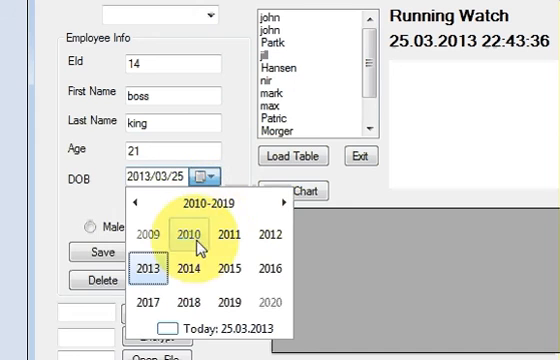
click(148, 204)
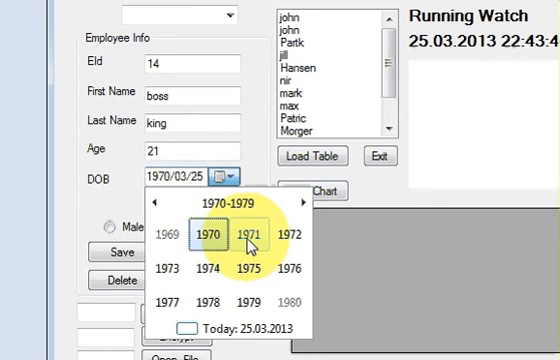
click(248, 234)
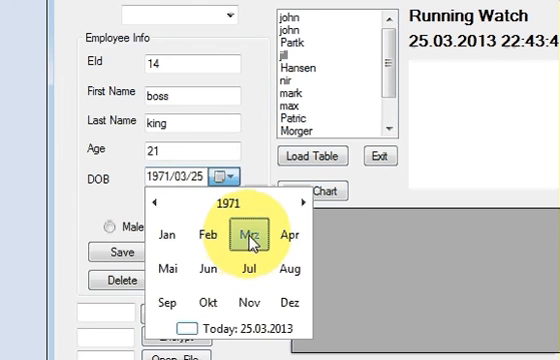
click(250, 236)
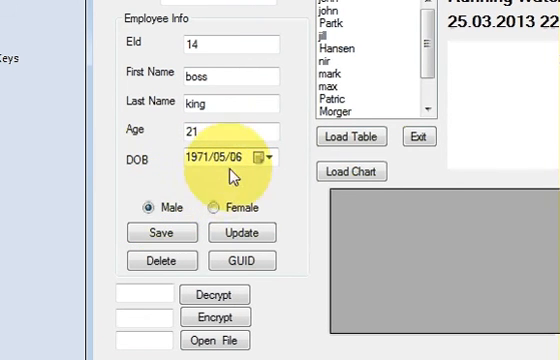
click(160, 232)
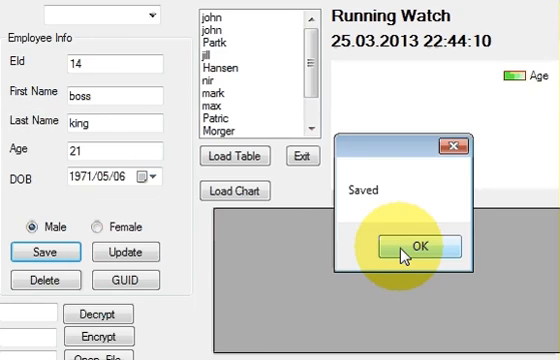
click(414, 246)
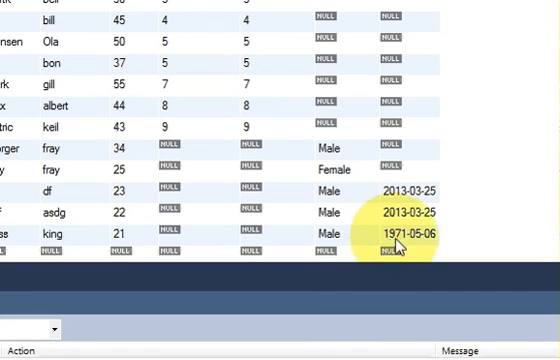
mouse_move(388, 248)
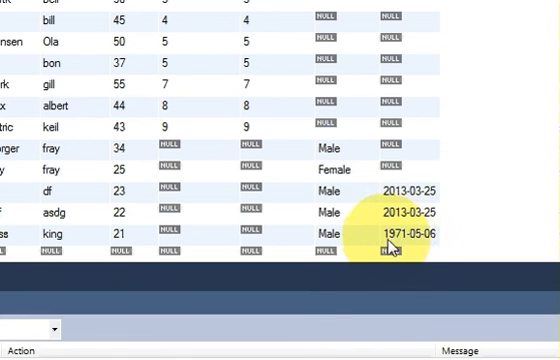
mouse_move(410, 240)
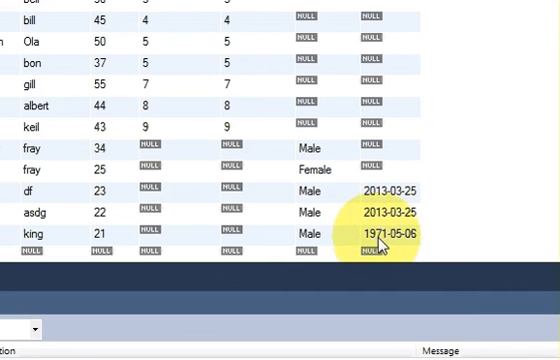
double_click(388, 232)
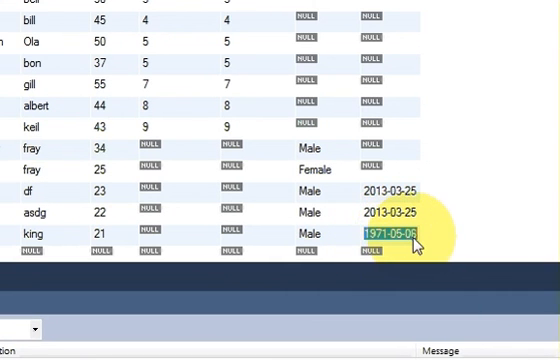